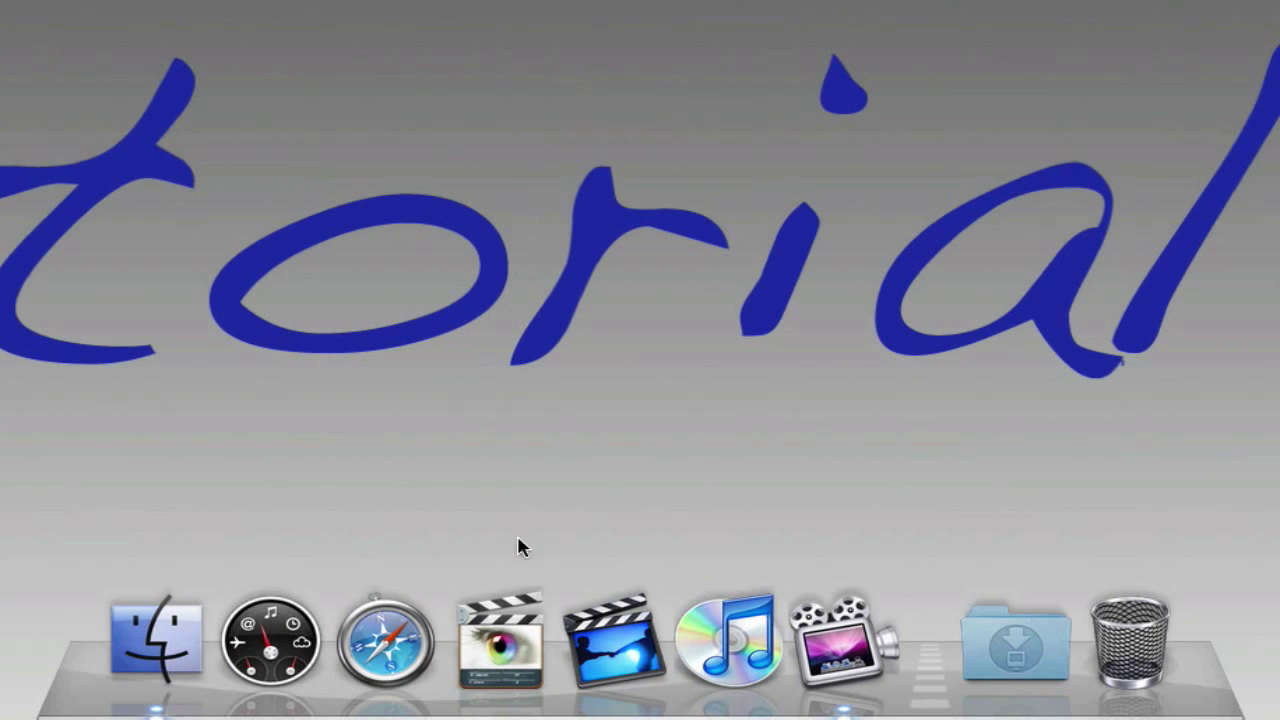
mouse_move(695, 273)
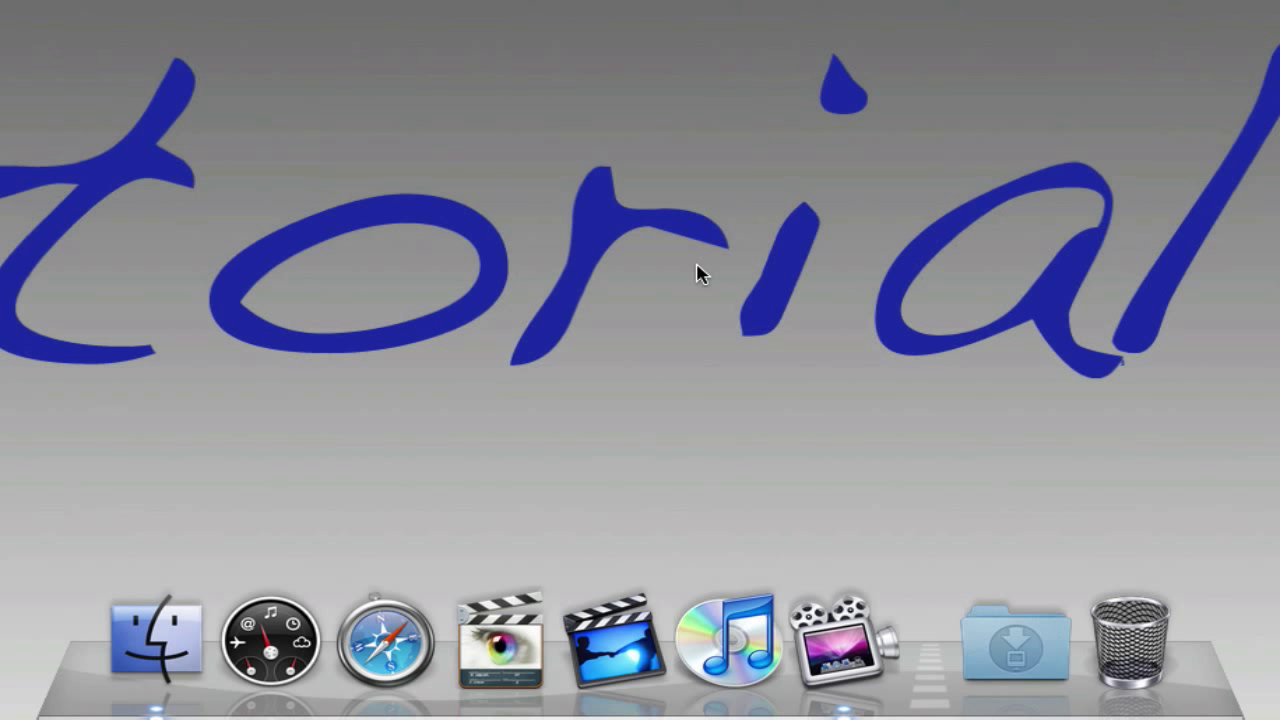
mouse_move(502, 645)
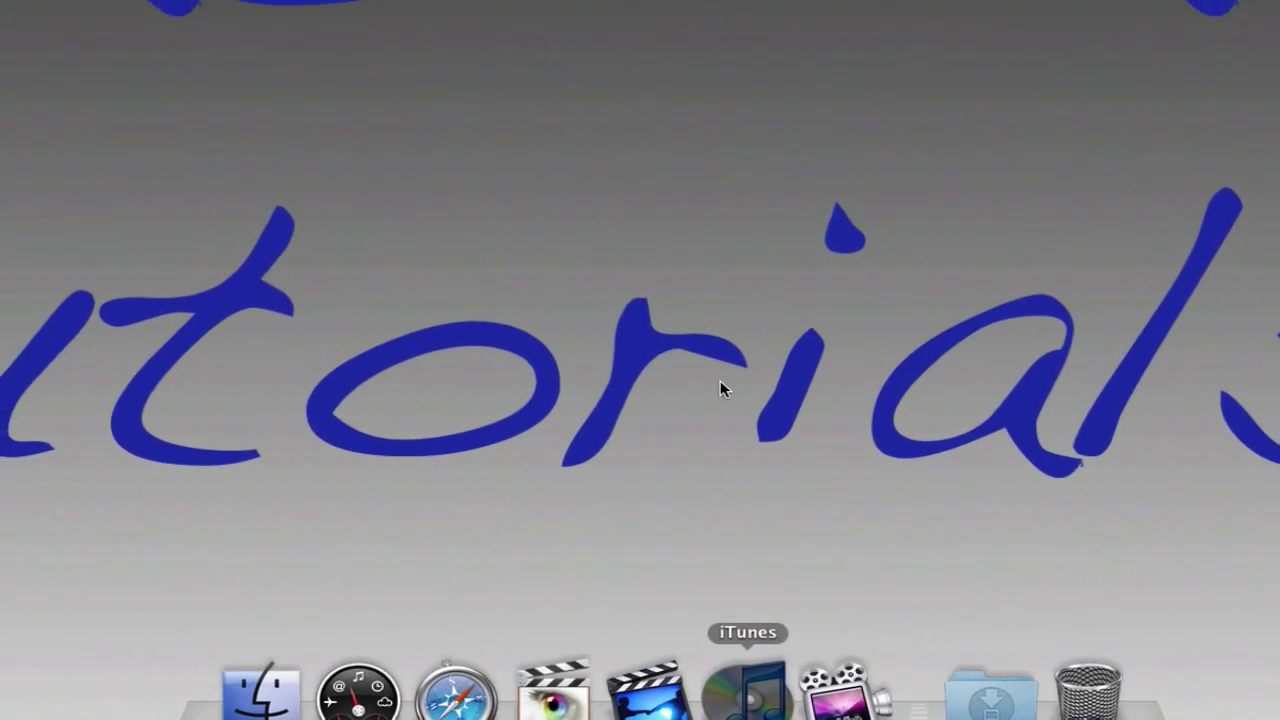
- Launch iTunes from the Dock to show the four-song Music library
left_click(748, 705)
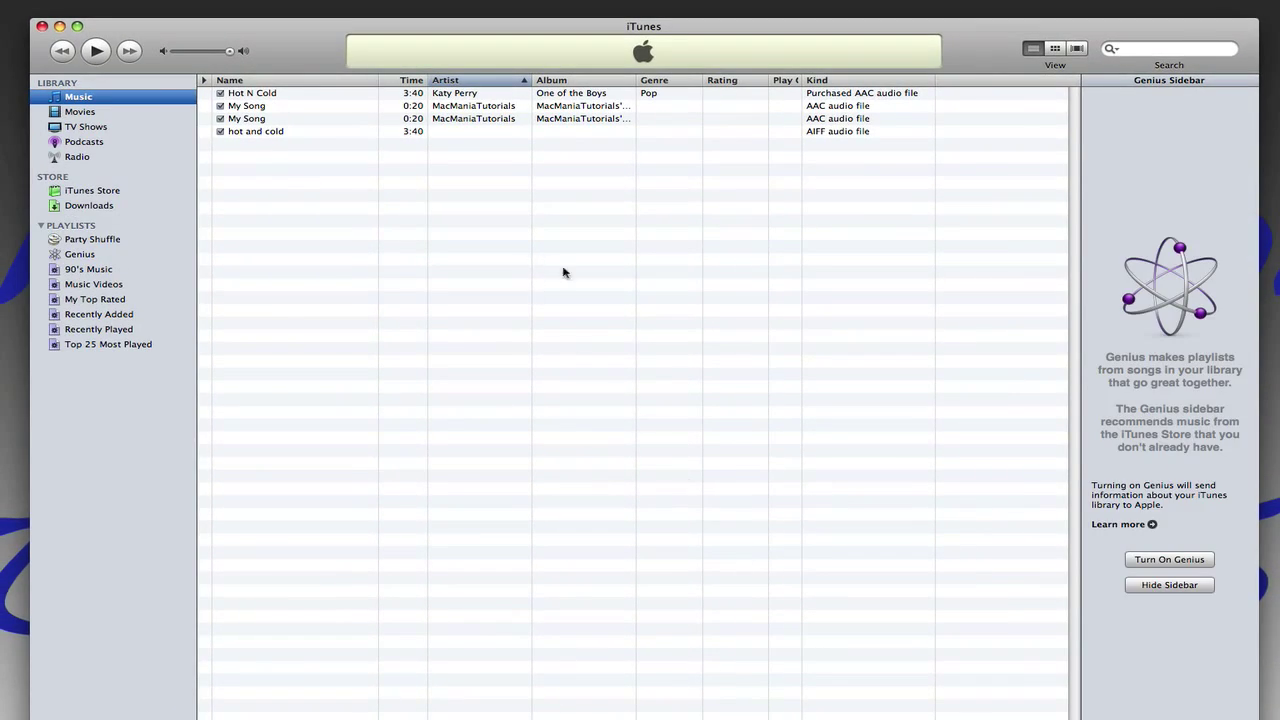
mouse_move(545, 299)
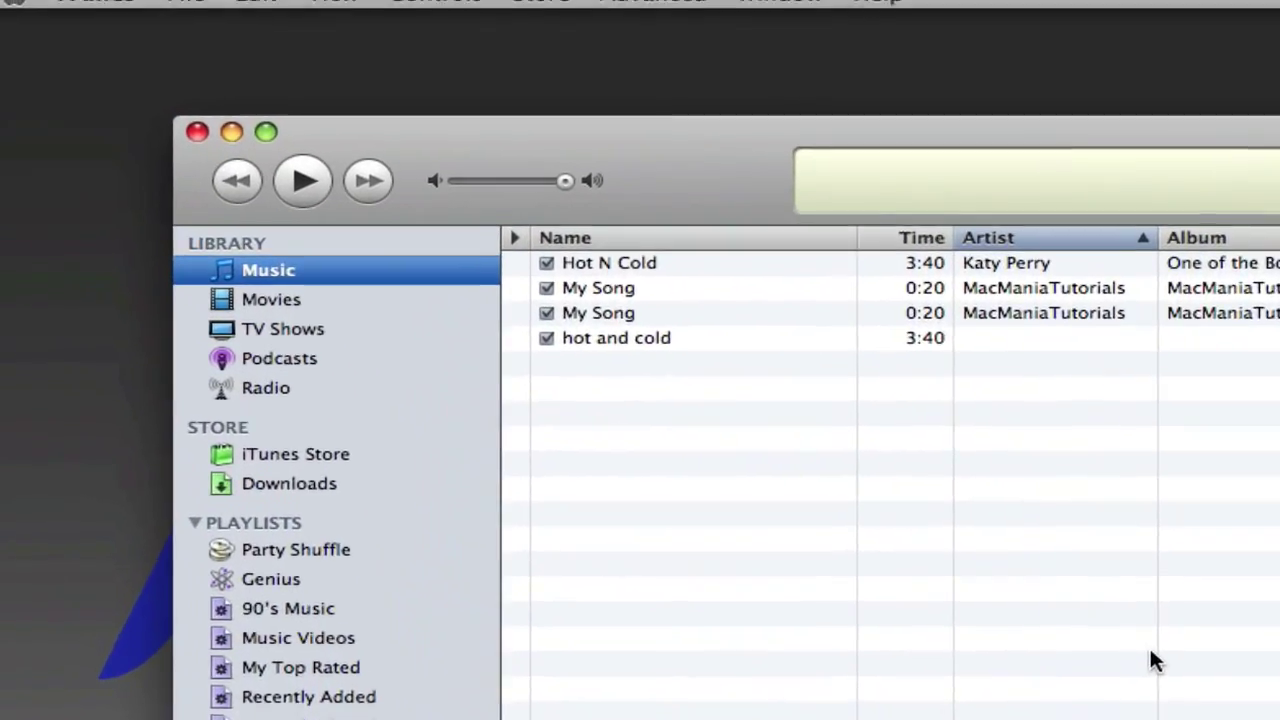
- Set Import Using to AAC Encoder in Preferences' Import Settings and confirm
left_click(160, 18)
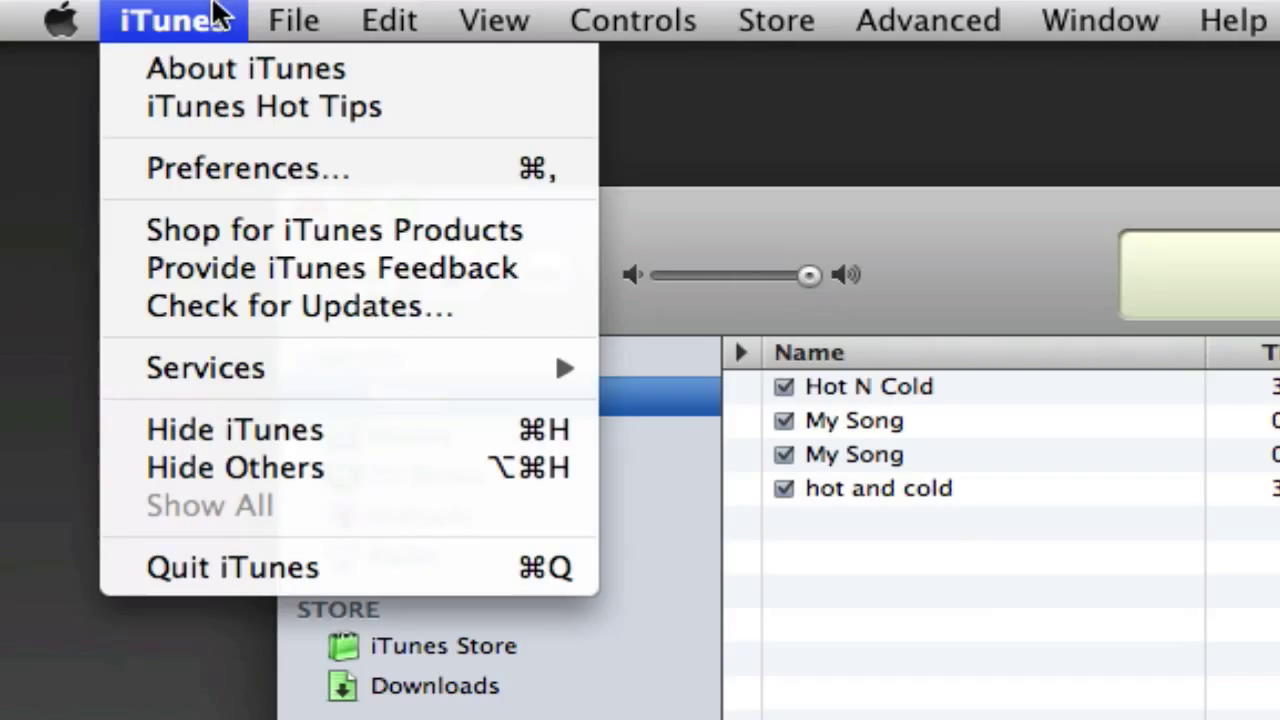
mouse_move(278, 167)
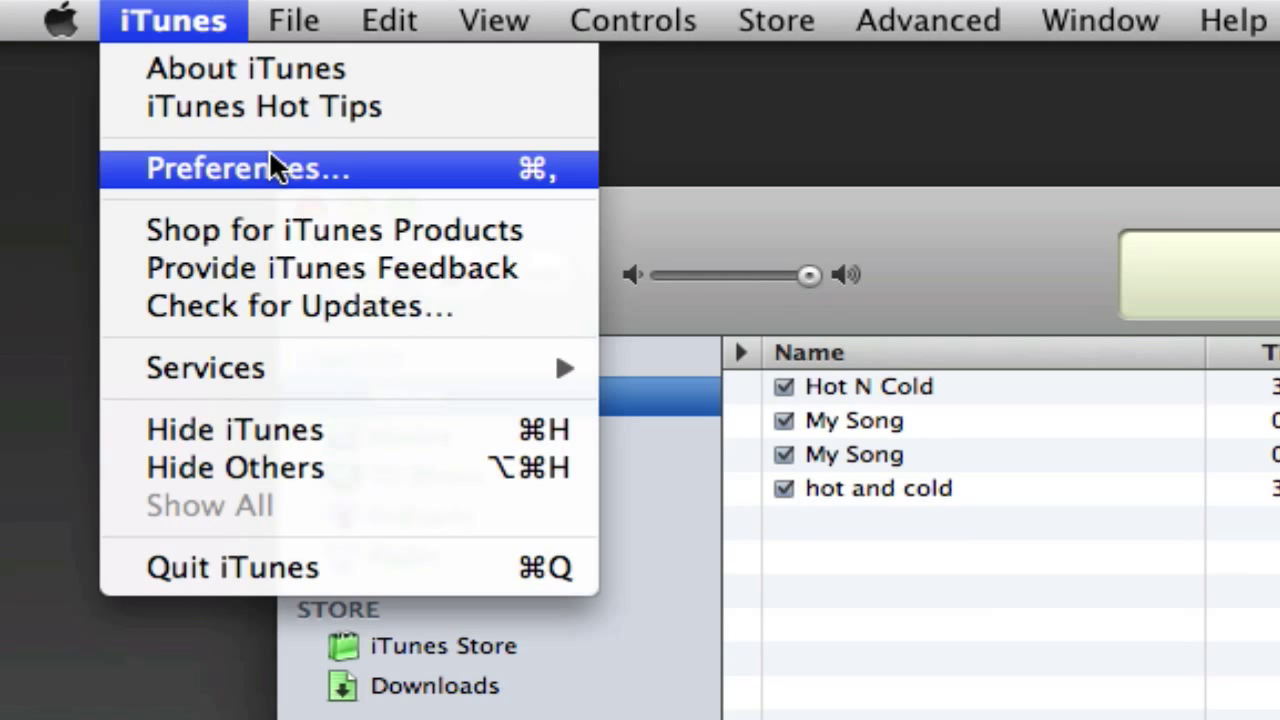
left_click(247, 168)
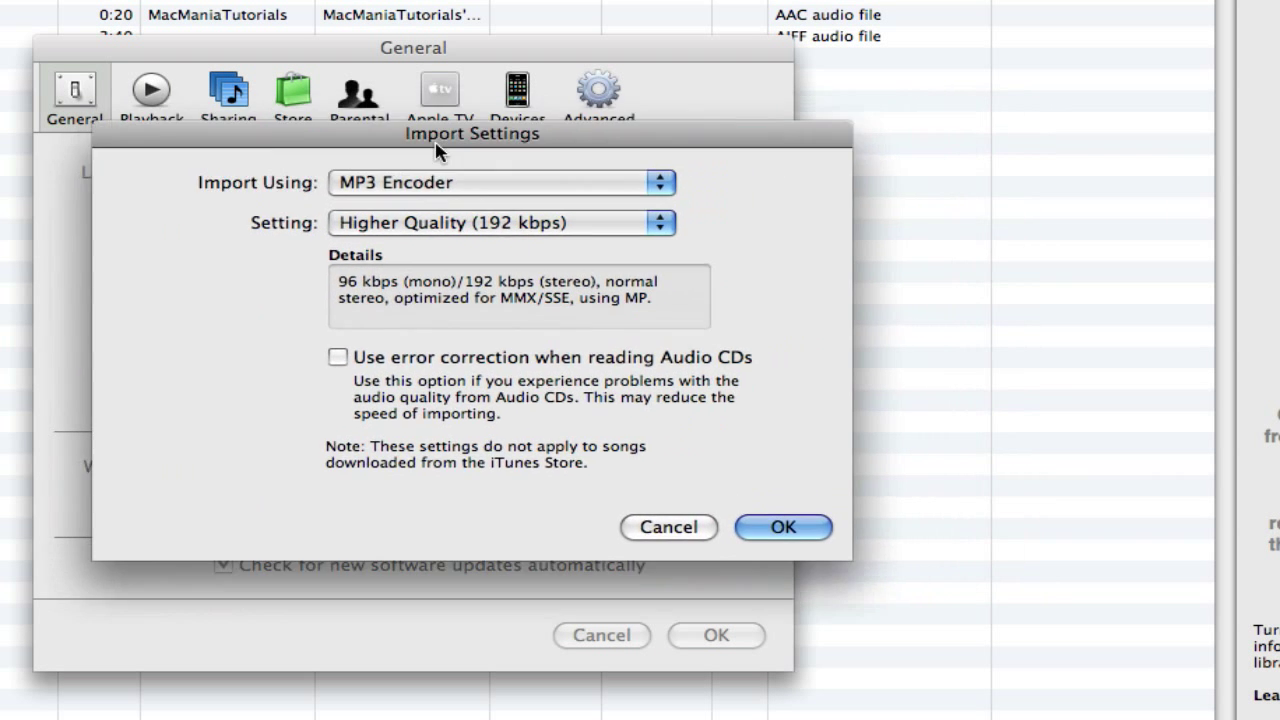
left_click(500, 182)
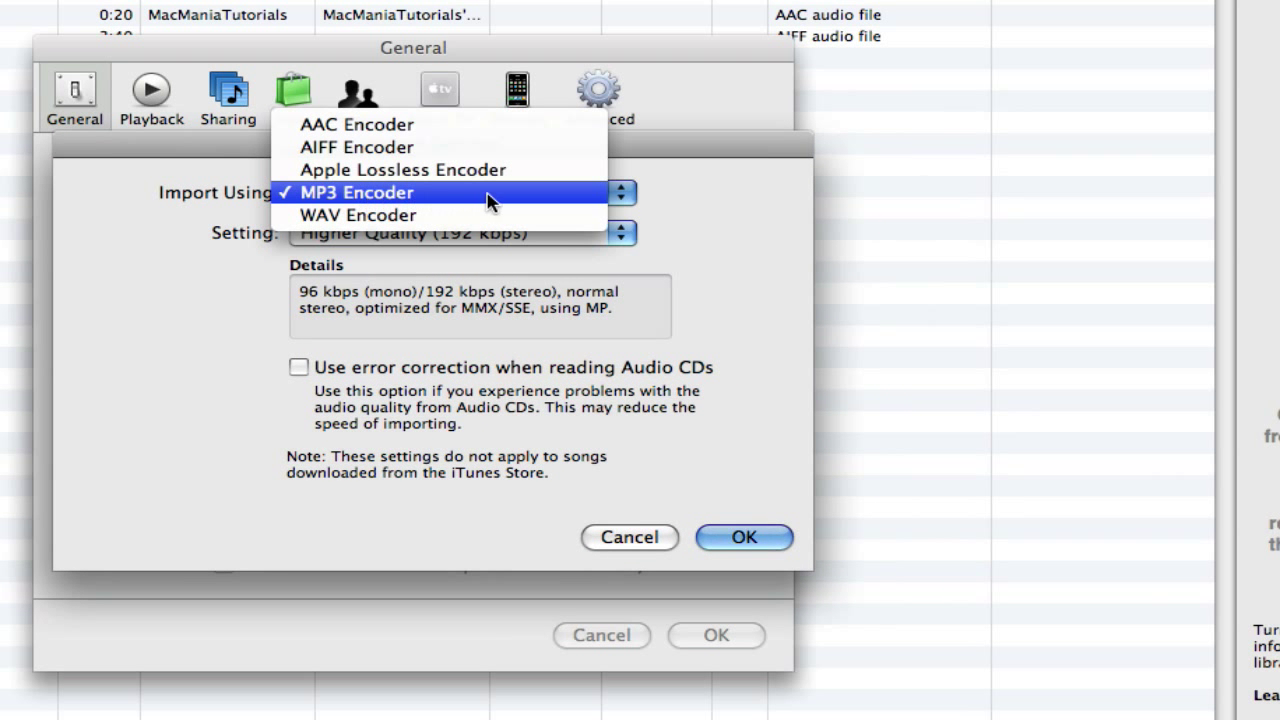
mouse_move(516, 201)
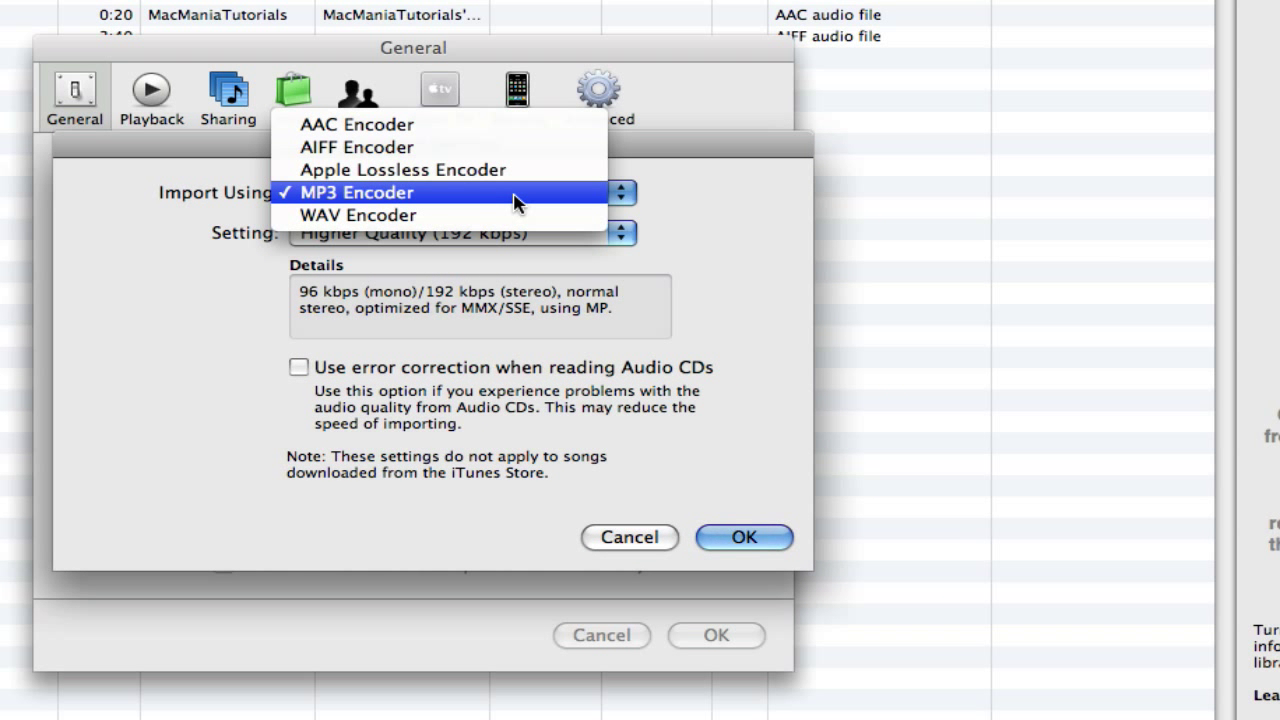
mouse_move(502, 148)
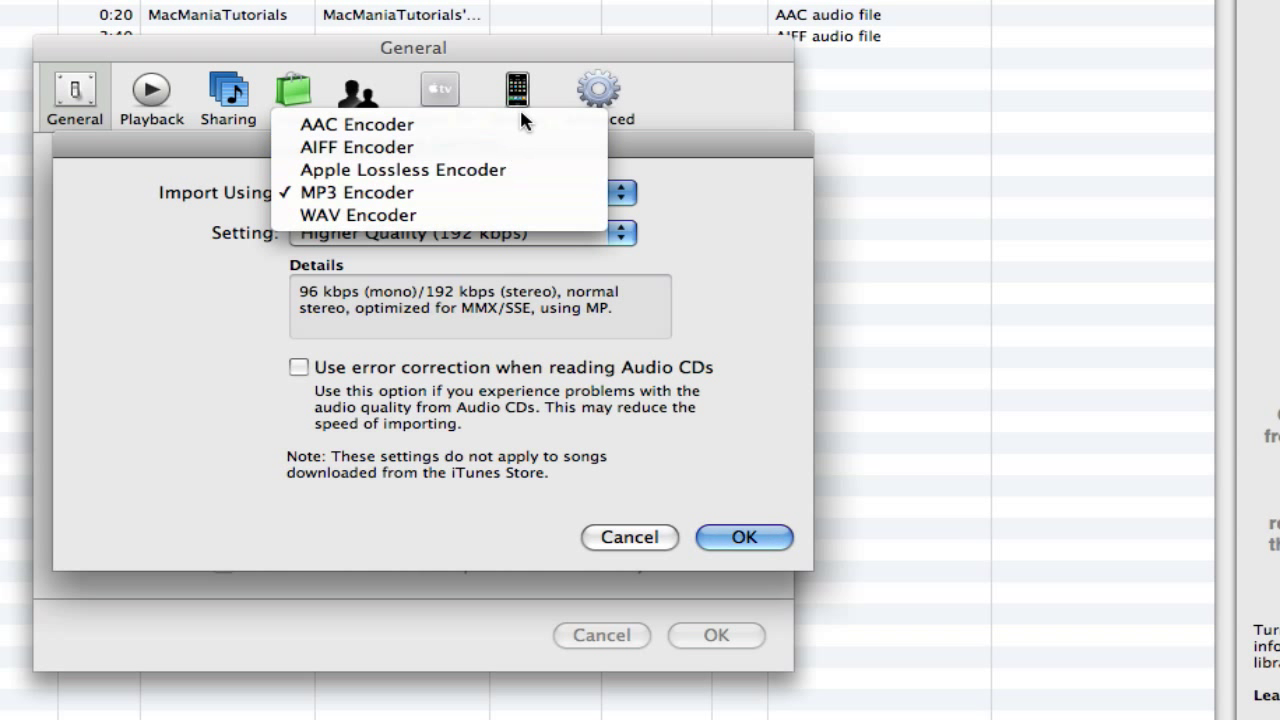
left_click(356, 124)
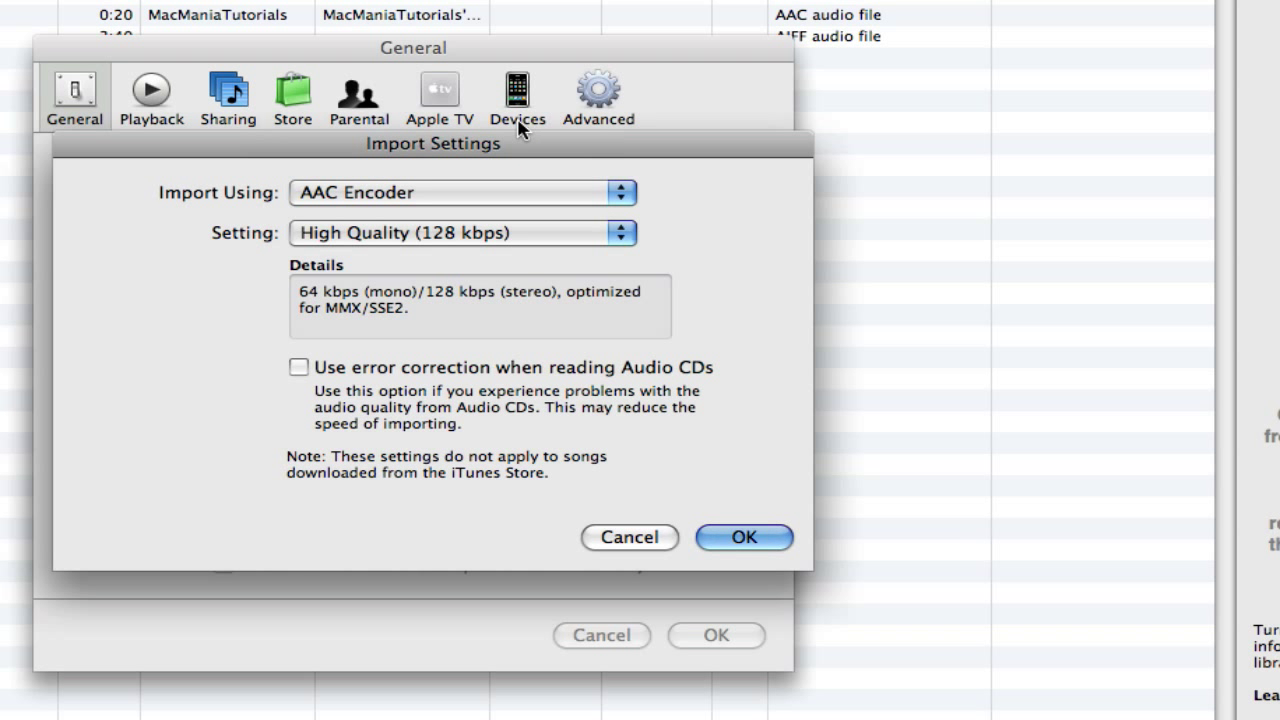
left_click(629, 538)
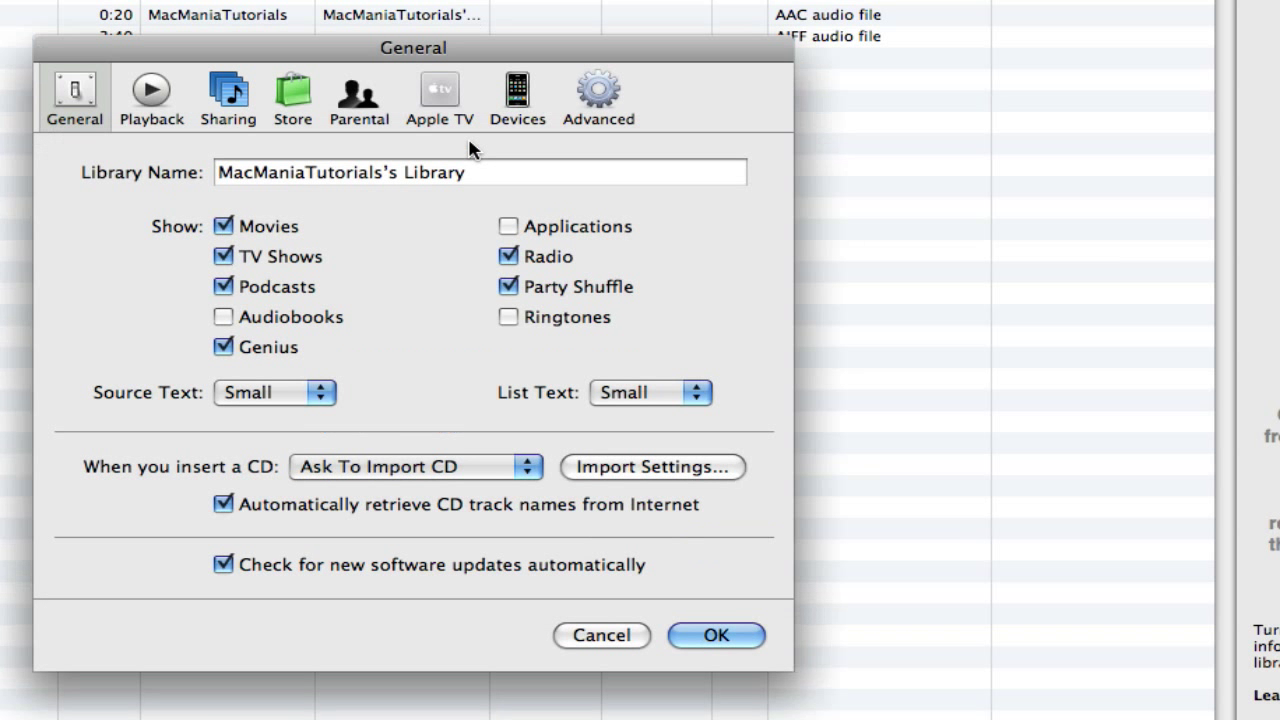
left_click(716, 636)
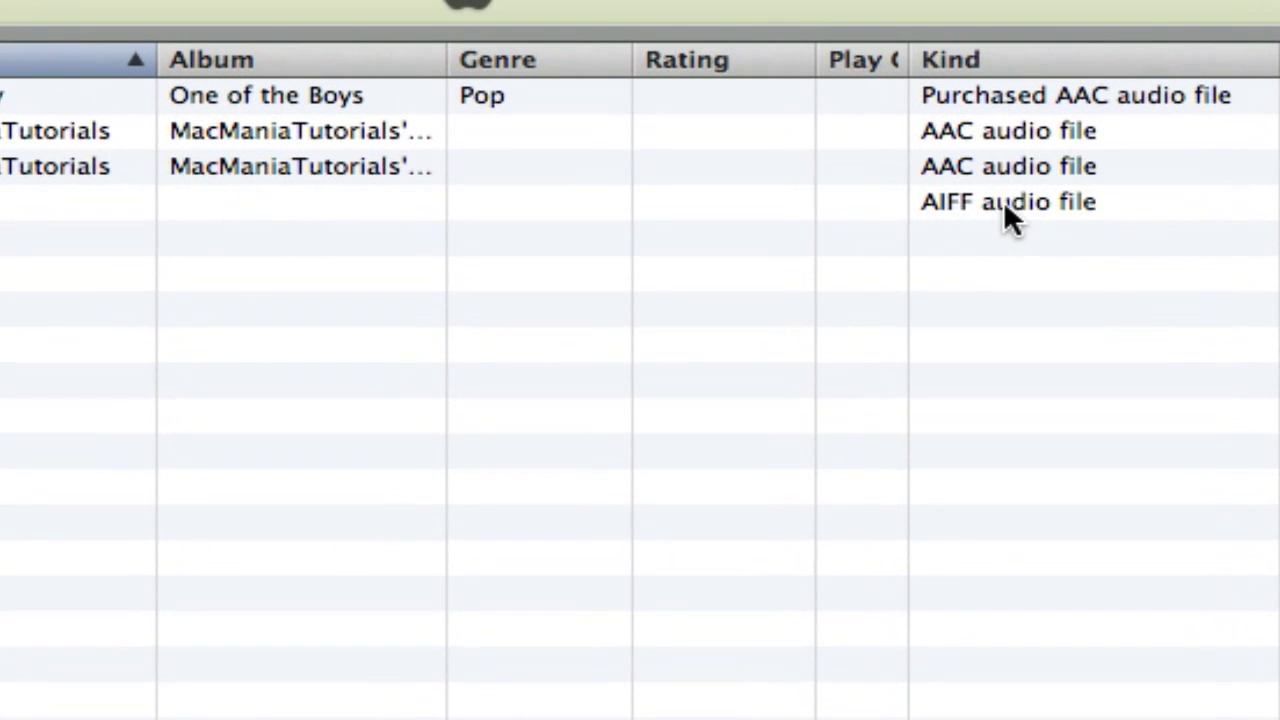
- Create an AAC version of the 'hot and cold' AIFF track, then reselect the original
left_click(1000, 201)
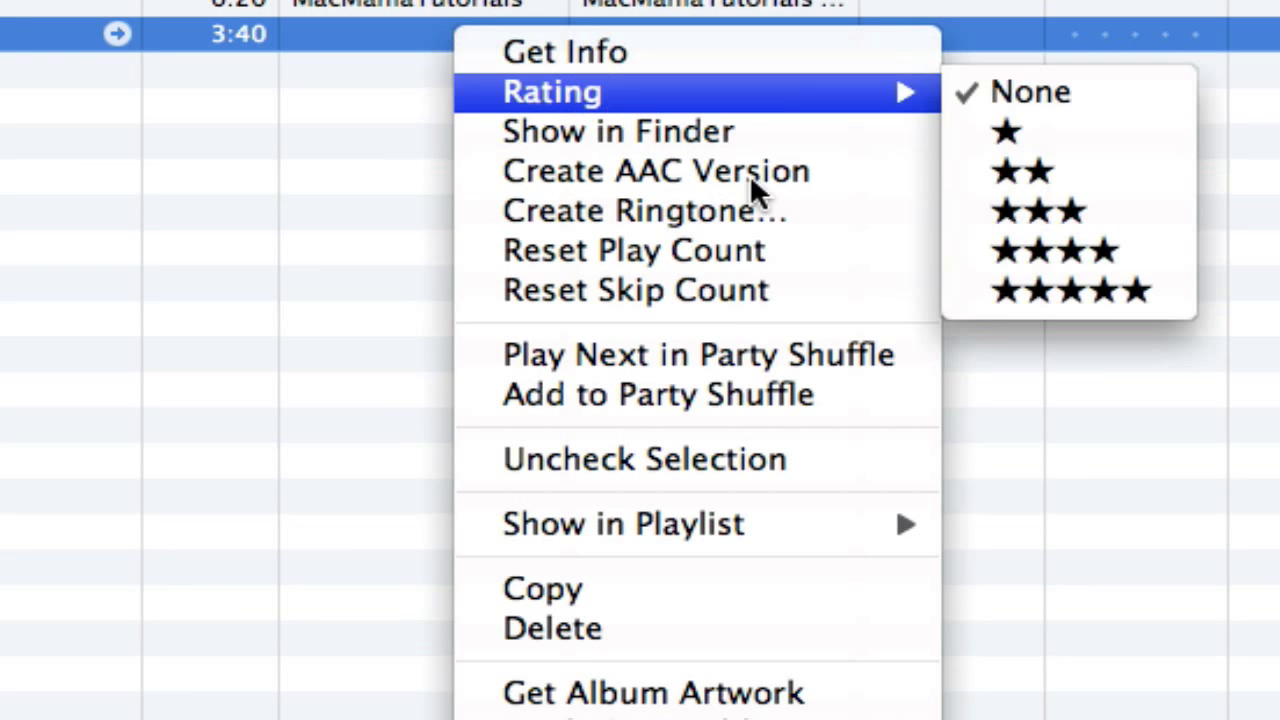
mouse_move(880, 180)
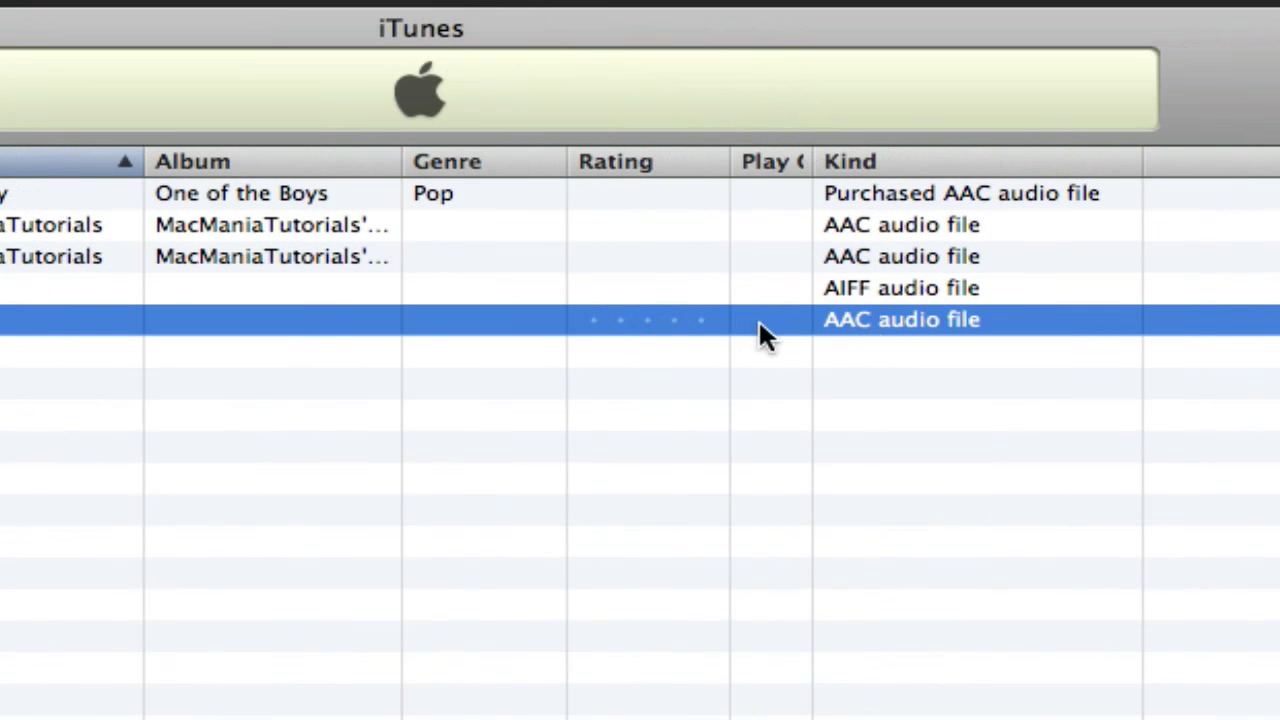
left_click(930, 288)
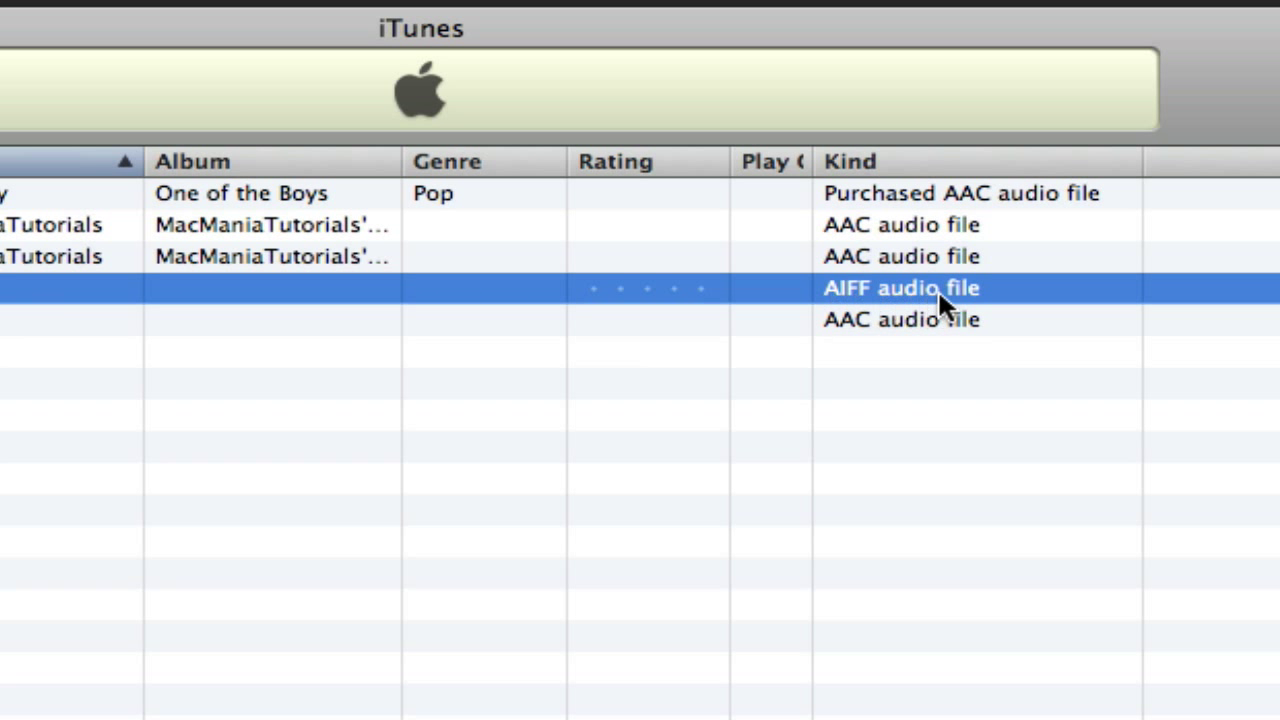
mouse_move(1000, 318)
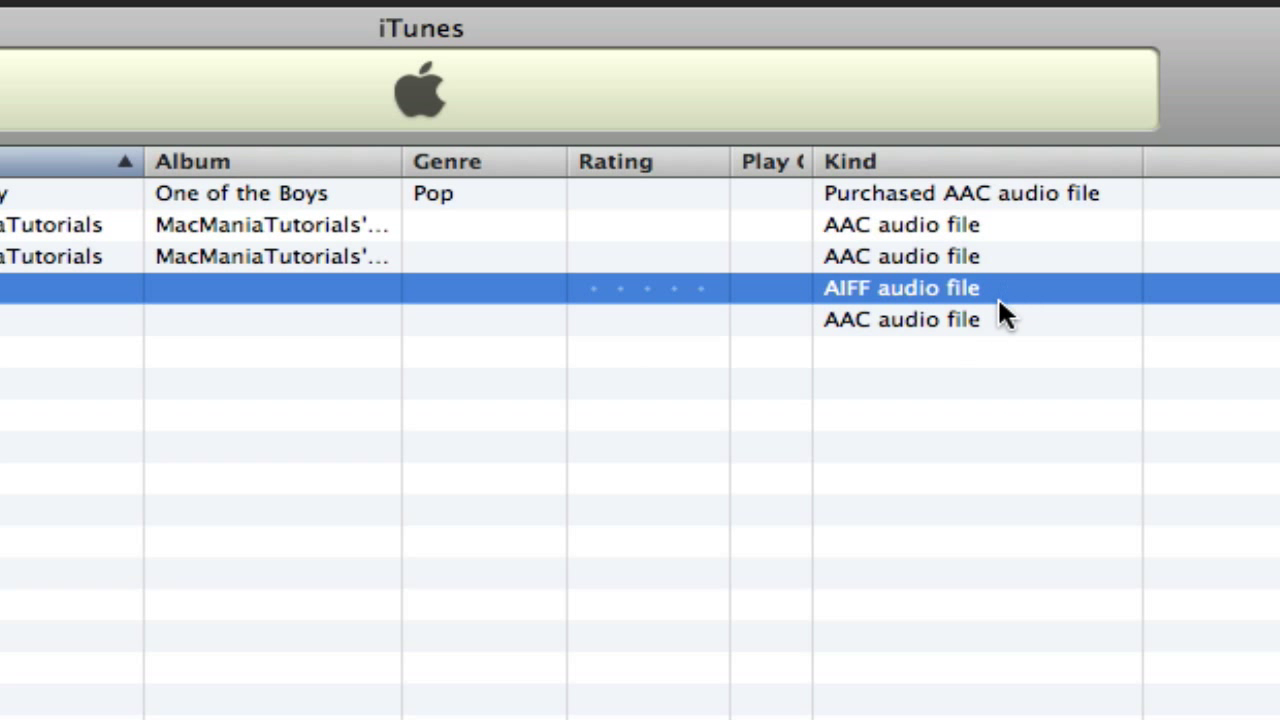
mouse_move(997, 342)
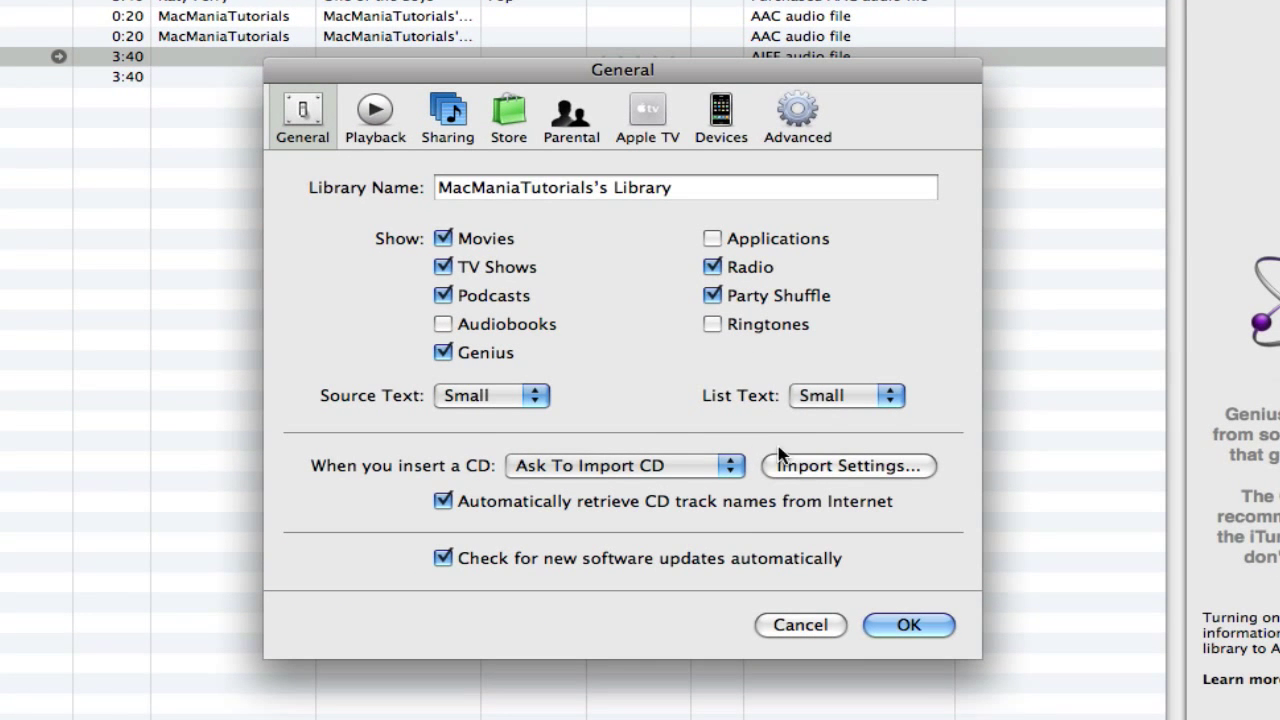
- Switch import settings to MP3 Encoder and create an MP3 version of 'hot and cold'
left_click(847, 466)
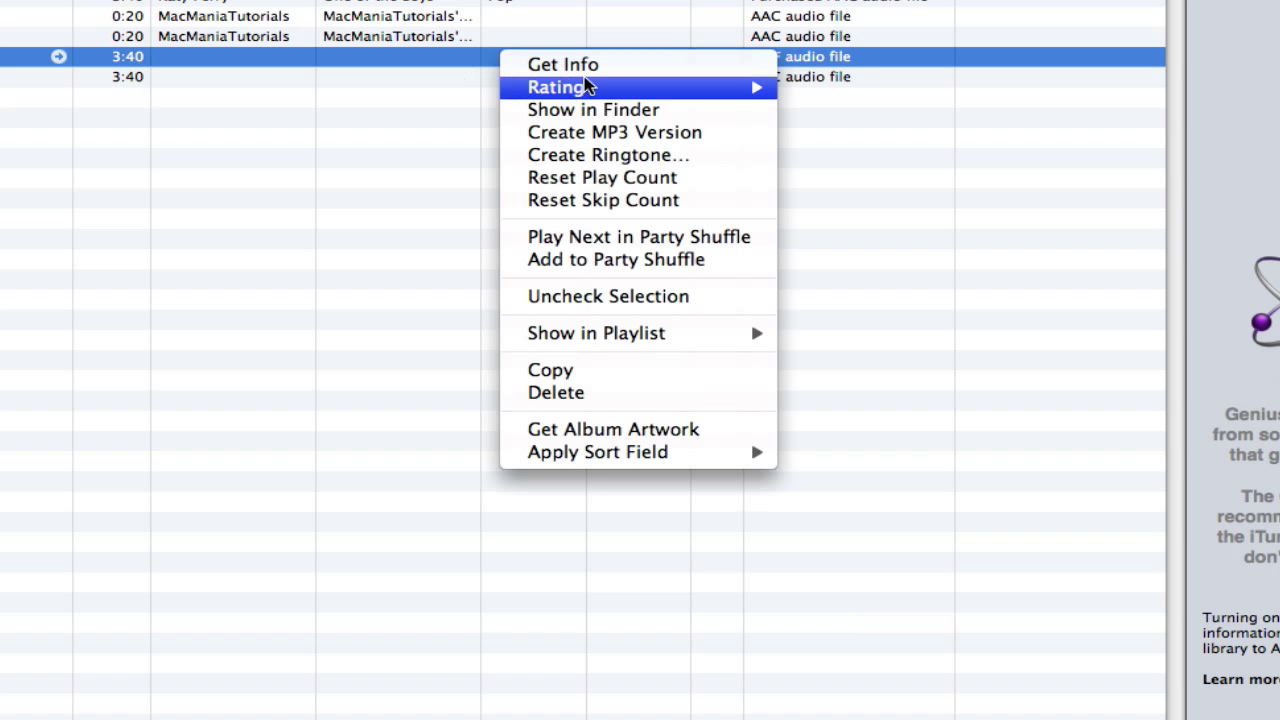
mouse_move(732, 140)
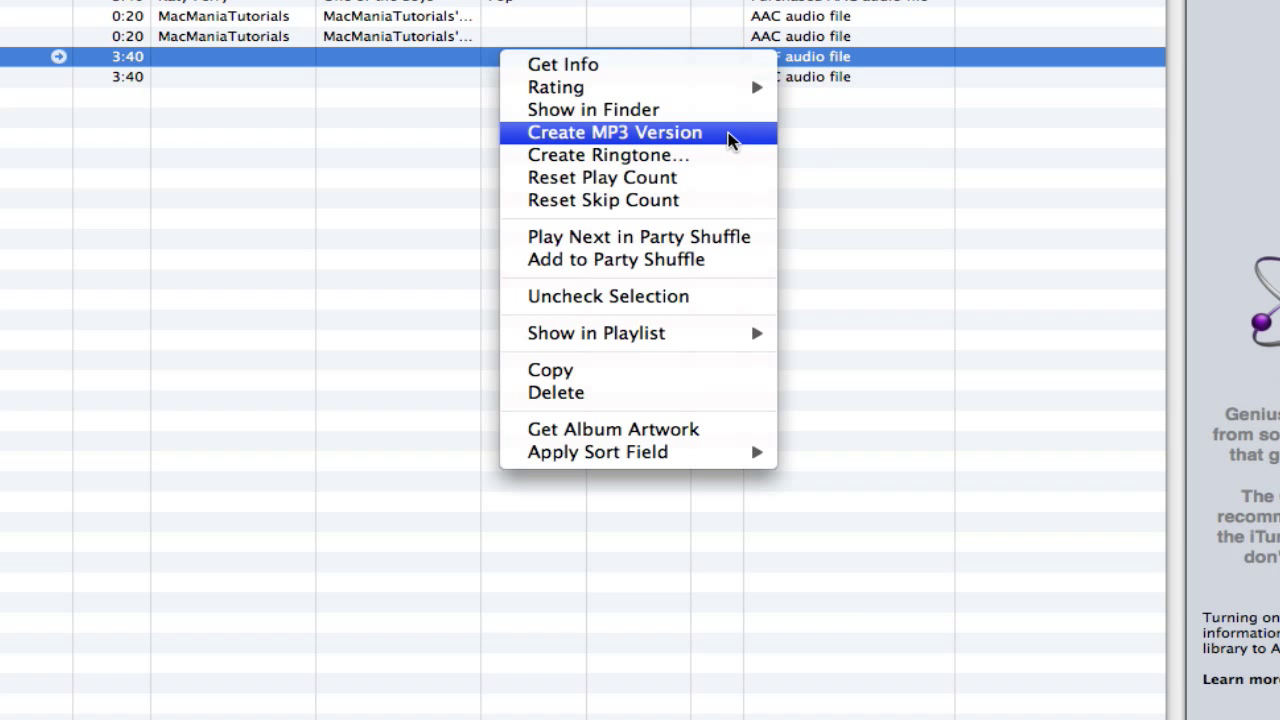
left_click(613, 132)
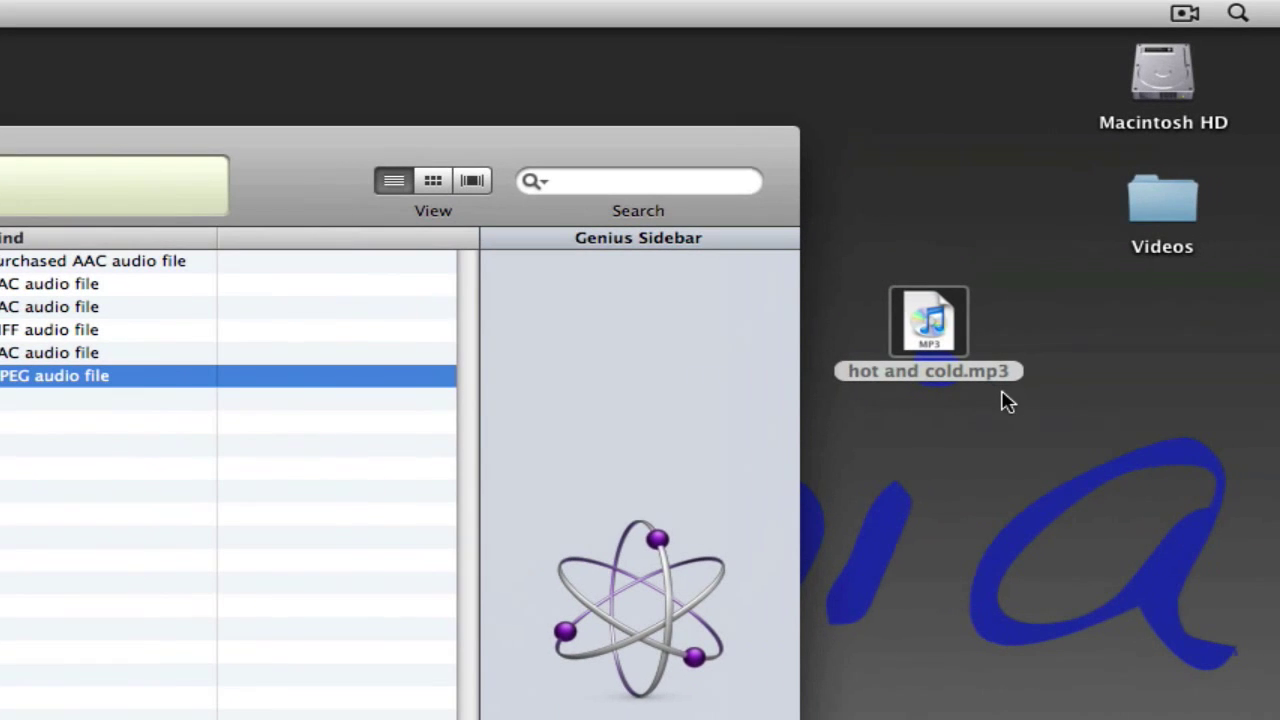
- Select the AAC copy after placing 'hot and cold.mp3' on the desktop
left_click(50, 352)
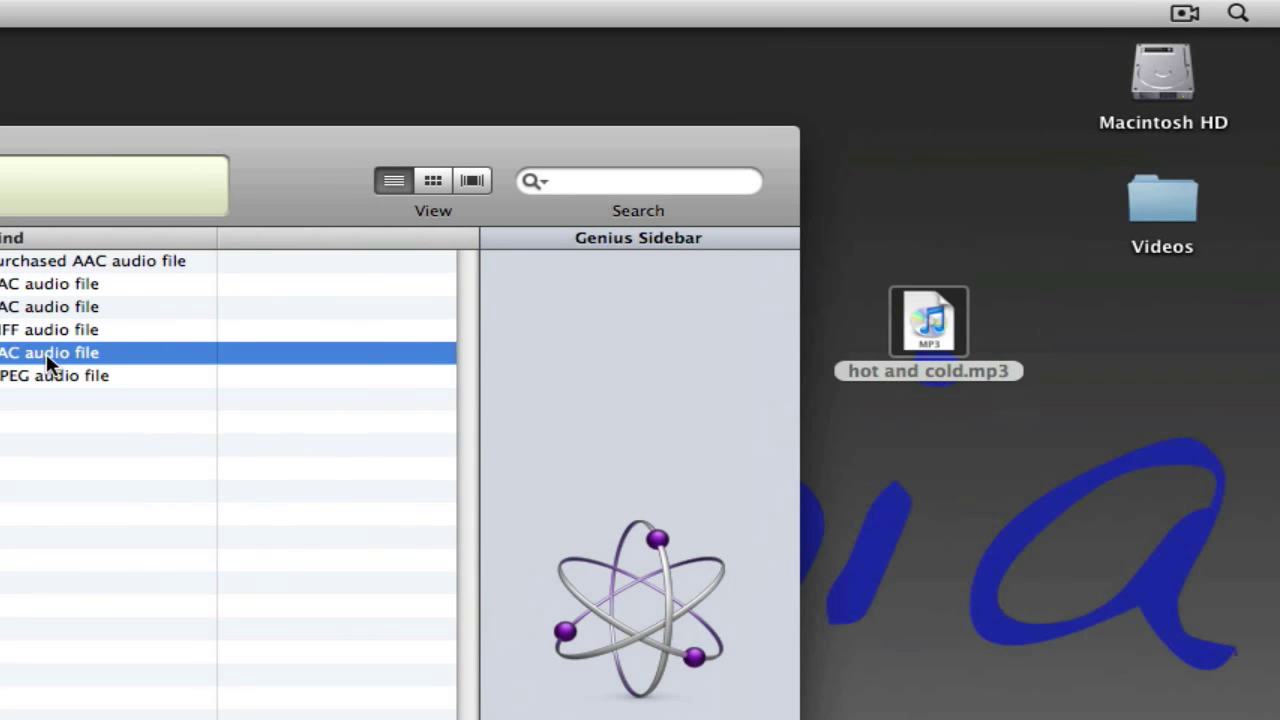